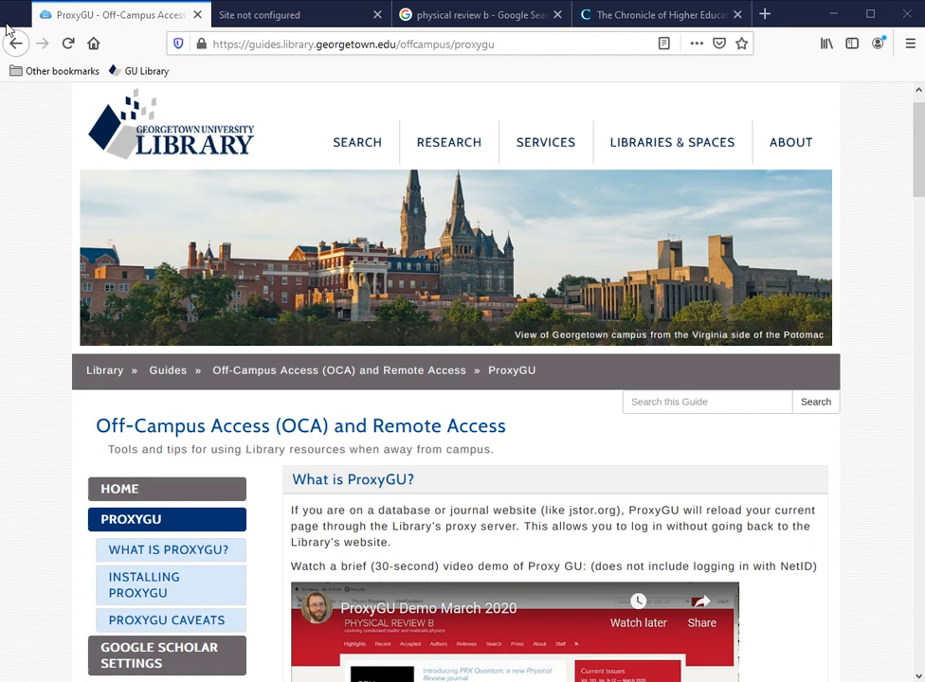
- Scroll to Installing ProxyGU and drag the ProxyGU button onto the bookmarks toolbar
{"action": "scroll", "scroll_direction": "down", "scroll_amount": 3}
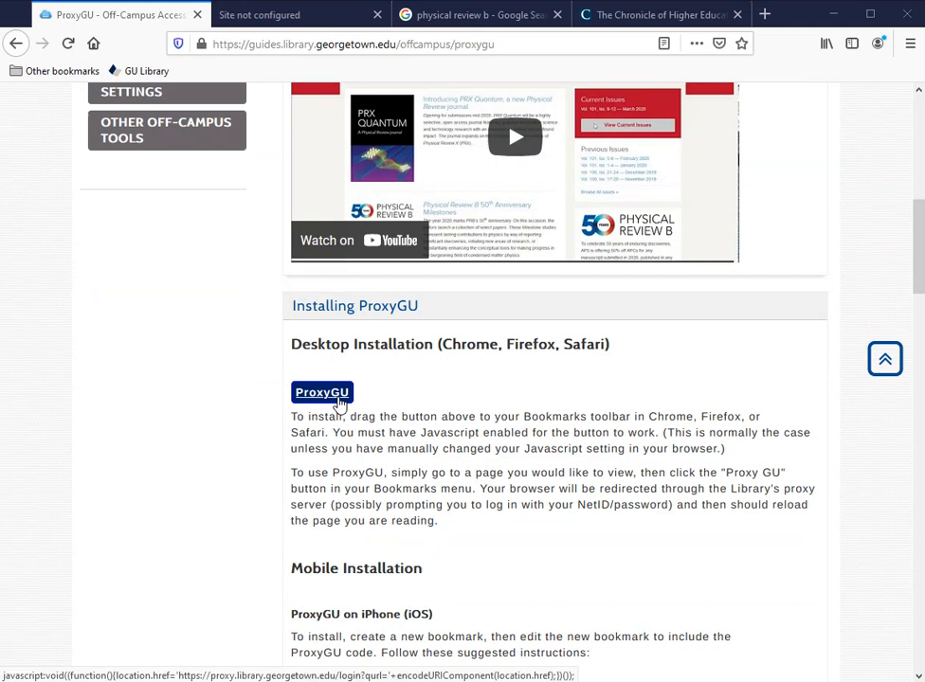
{"action": "scroll", "scroll_direction": "up", "scroll_amount": 3}
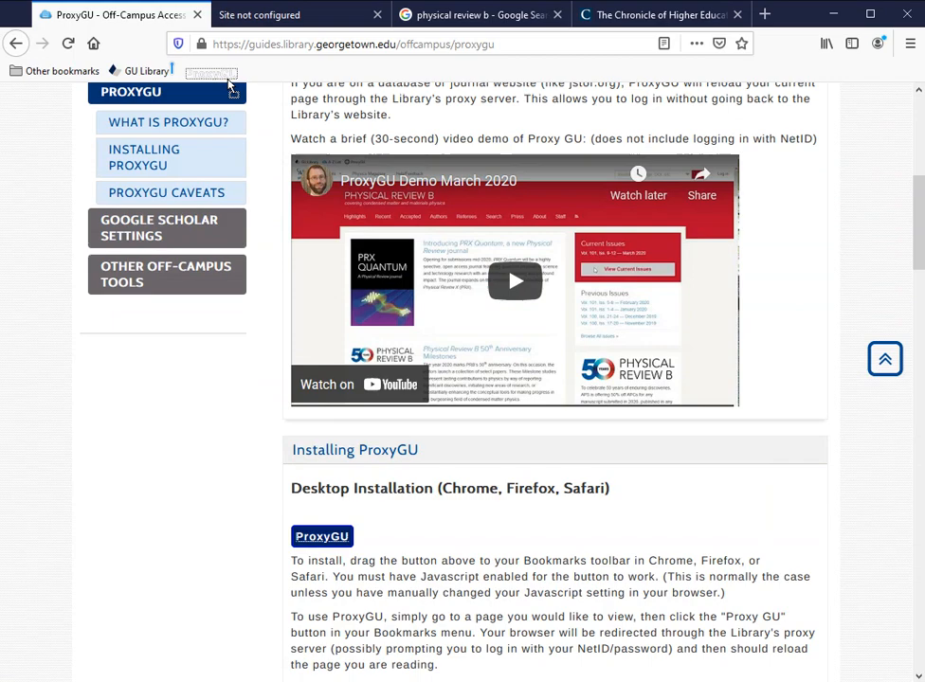
{"action": "scroll", "scroll_direction": "down", "scroll_amount": 3}
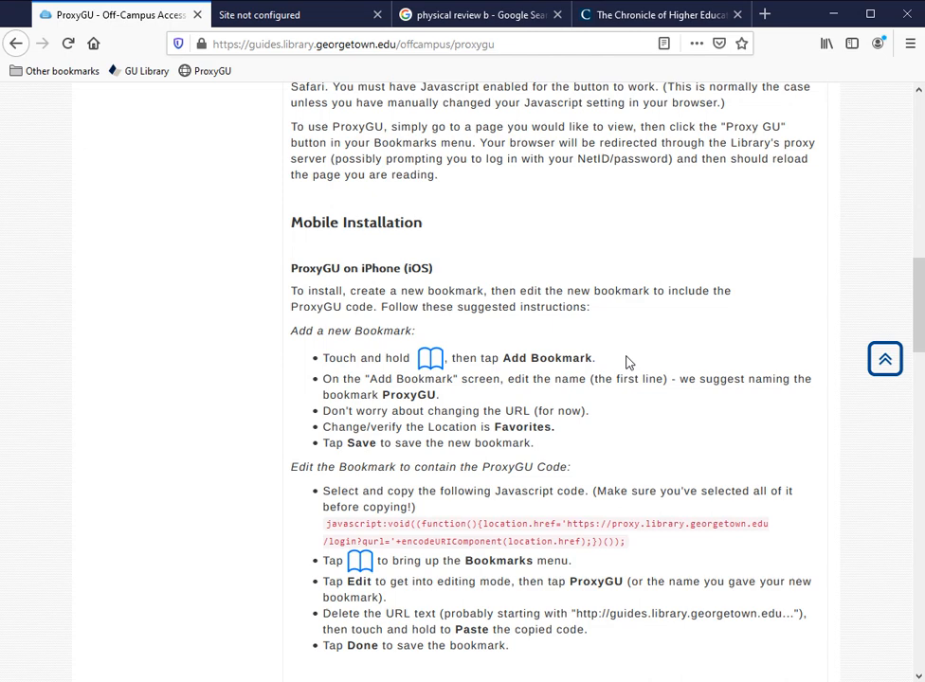
- Star the guide page and save it as 'ProxyGU 2' in the Bookmarks Toolbar folder
{"action": "left_click", "coordinate": [741, 44]}
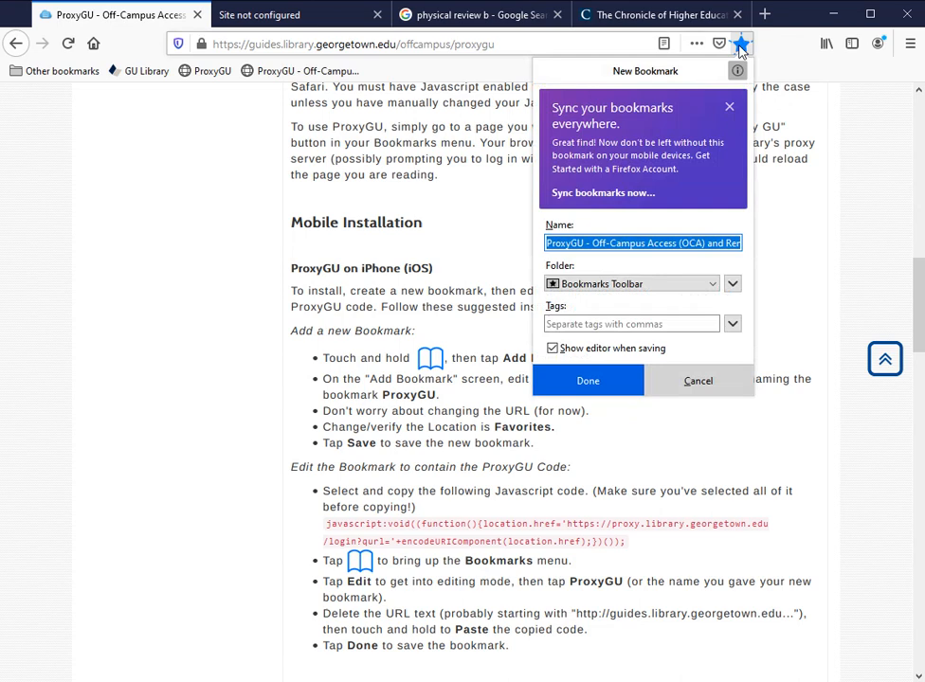
{"action": "type", "text": "ProxyGU"}
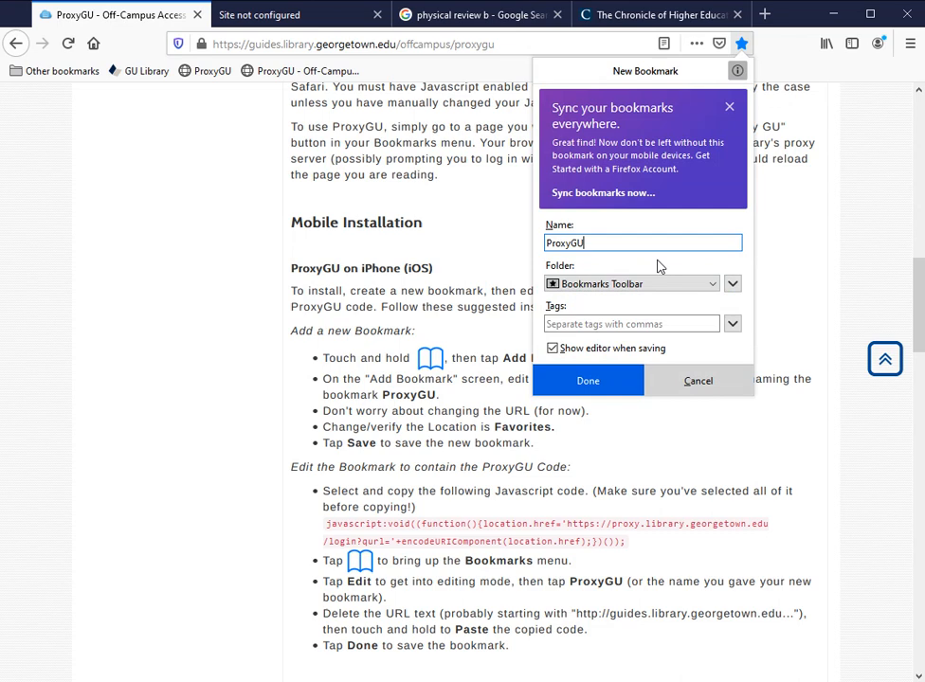
{"action": "type", "text": "2"}
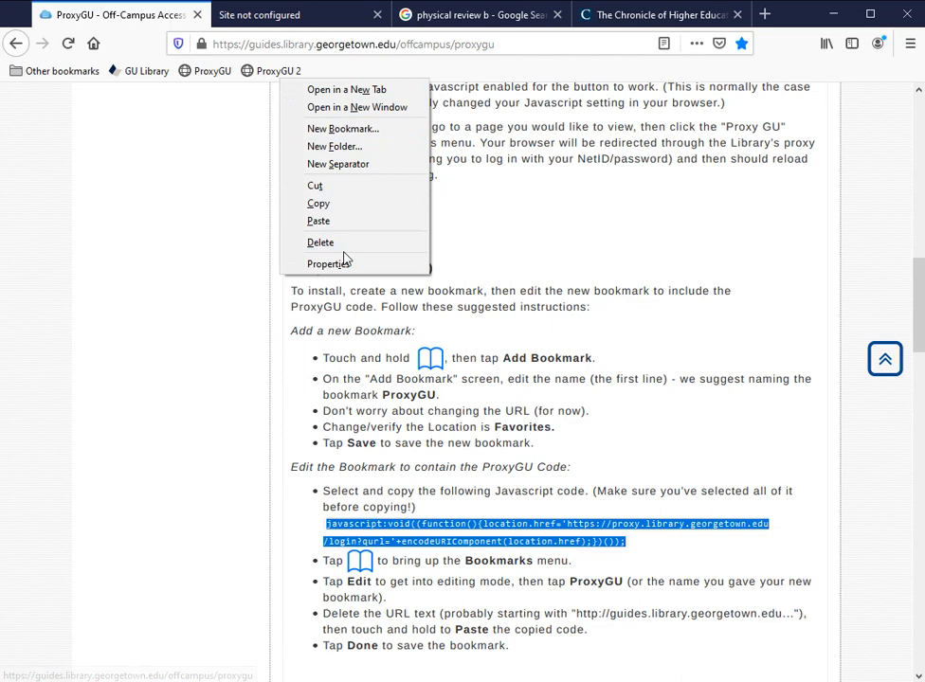
- Replace the ProxyGU 2 bookmark's location with the ProxyGU JavaScript code and save
{"action": "left_click", "coordinate": [330, 263]}
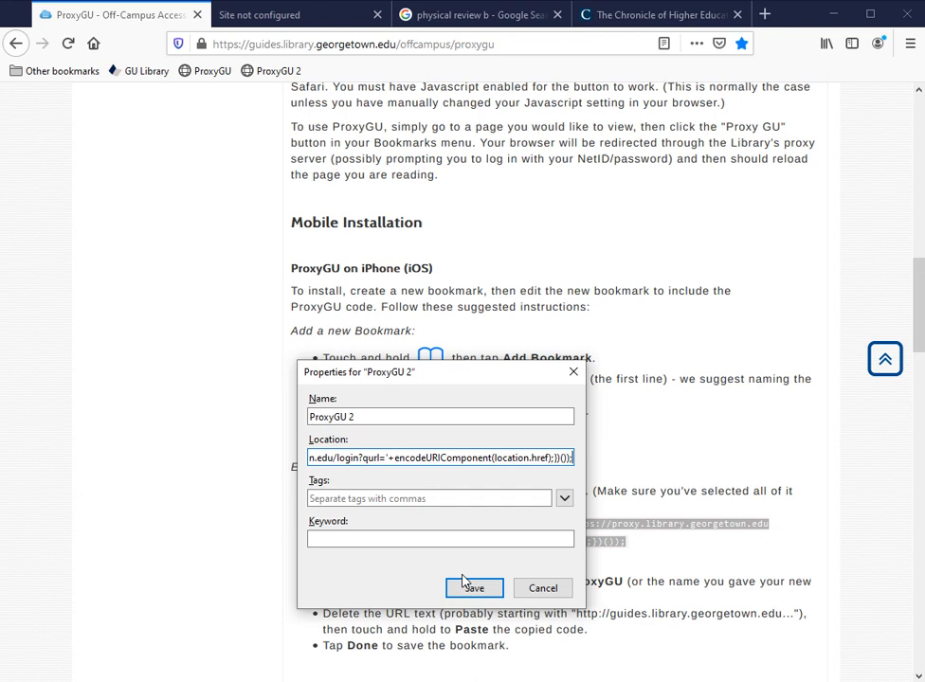
{"action": "left_click", "coordinate": [474, 587]}
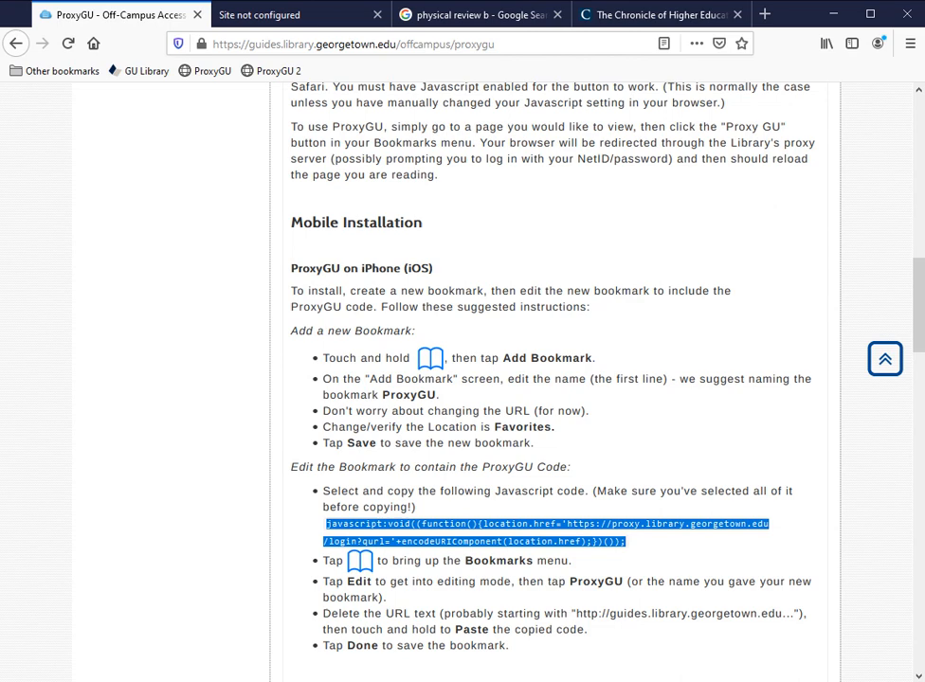
{"action": "mouse_move", "coordinate": [481, 15]}
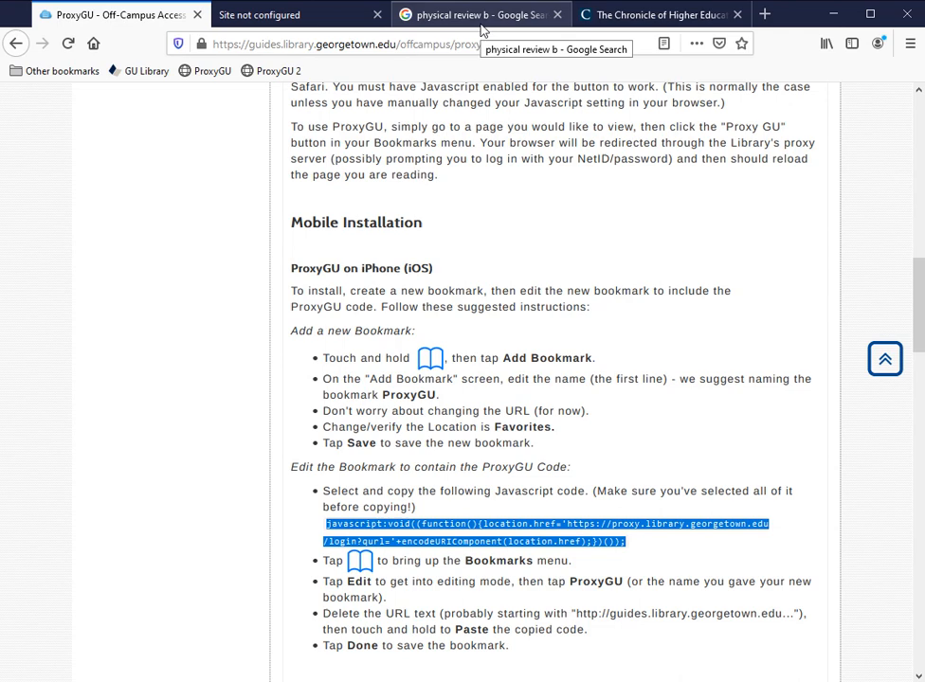
- From the Google result, reach Physical Review B's Recent list and request the Chiral topological superconductivity PDF
{"action": "left_click", "coordinate": [477, 15]}
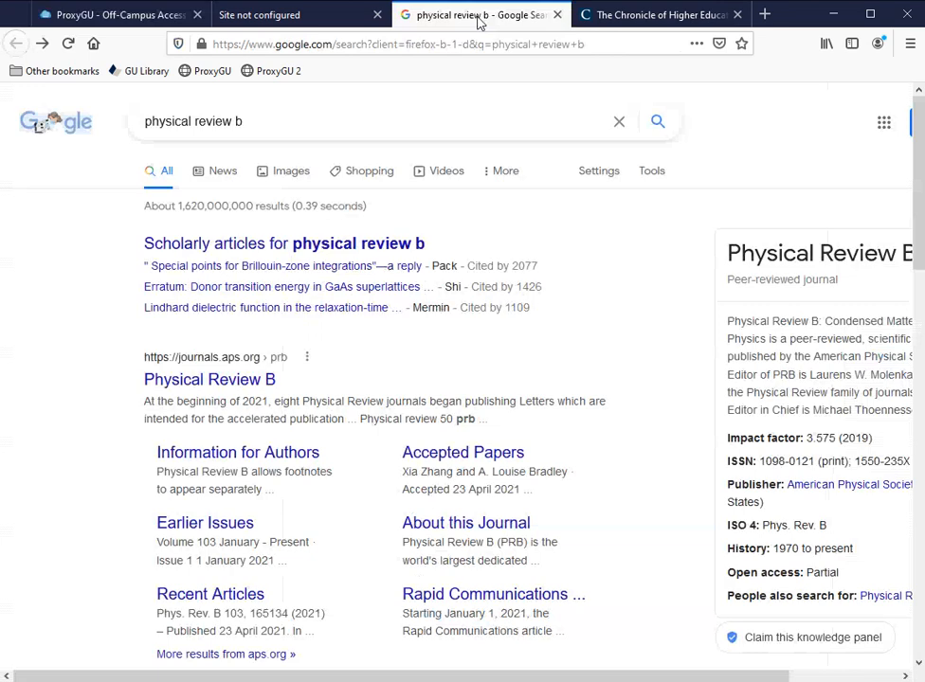
{"action": "left_click", "coordinate": [208, 379]}
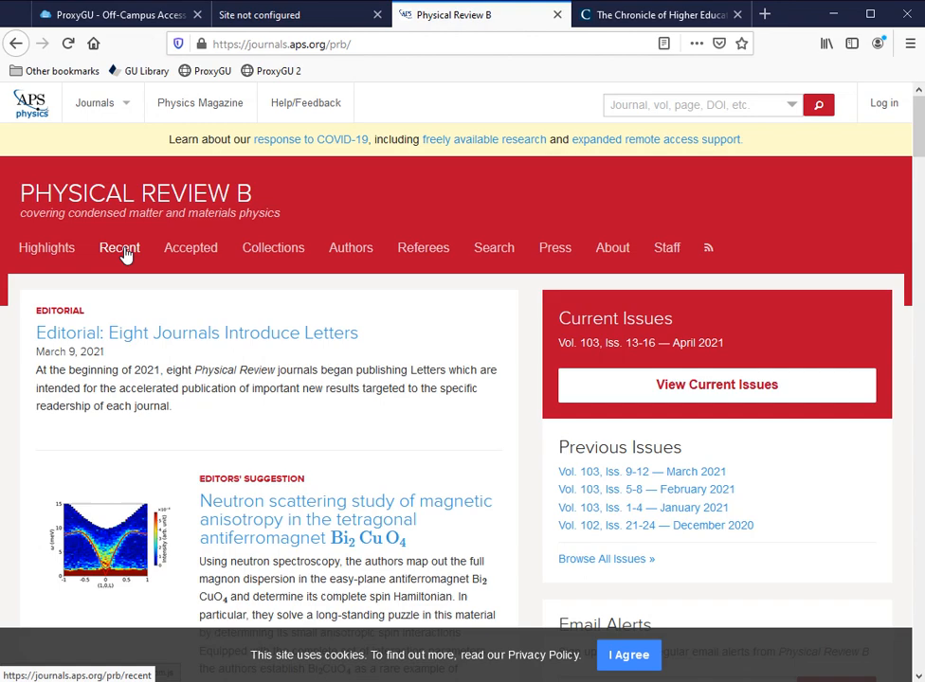
{"action": "left_click", "coordinate": [119, 246]}
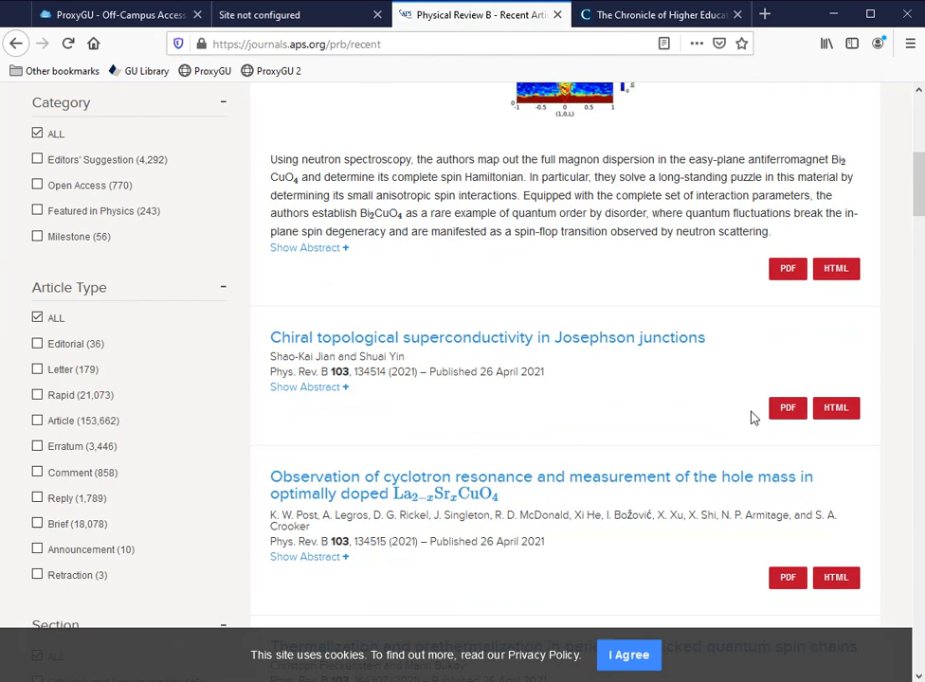
{"action": "left_click", "coordinate": [787, 407]}
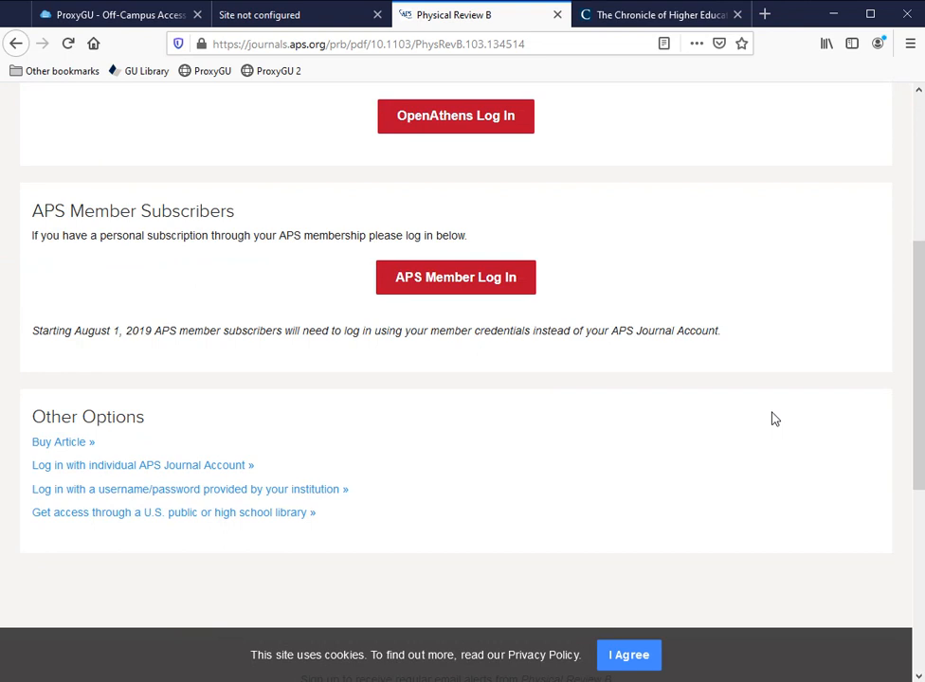
- Reload the access page via the ProxyGU bookmarklet so the full PDF opens through the proxy
{"action": "scroll", "scroll_direction": "up", "scroll_amount": 3}
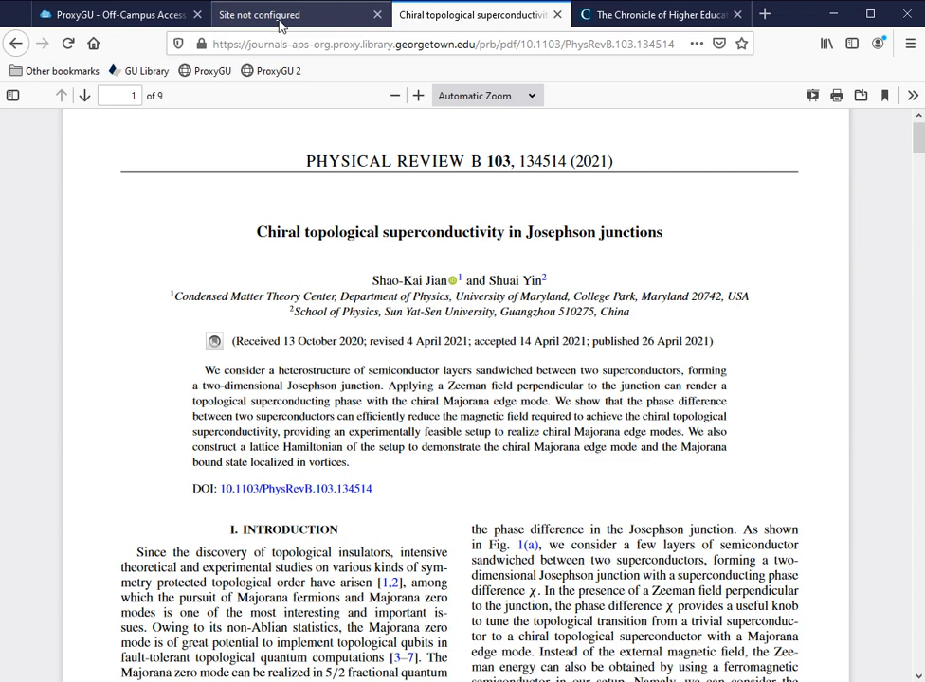
- Review the foreignaffairs.com 'Site not configured' proxy notice, then bring up the Chronicle article
{"action": "left_click", "coordinate": [258, 15]}
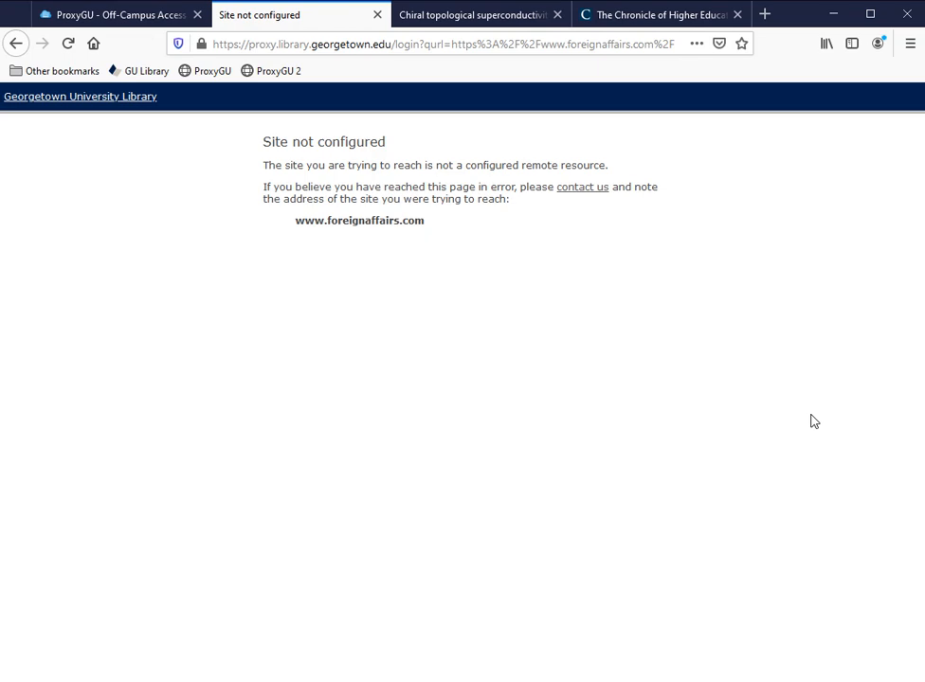
{"action": "left_click", "coordinate": [654, 15]}
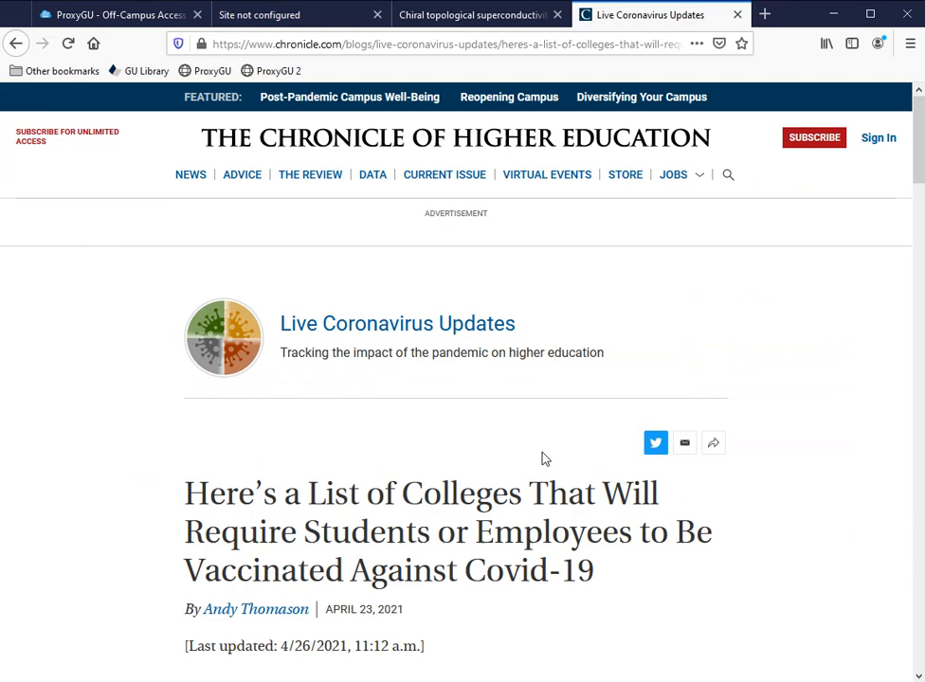
- Browse the proxied Chronicle vaccination table, then return to the ProxyGU guide's caveats
{"action": "scroll", "scroll_direction": "down", "scroll_amount": 3}
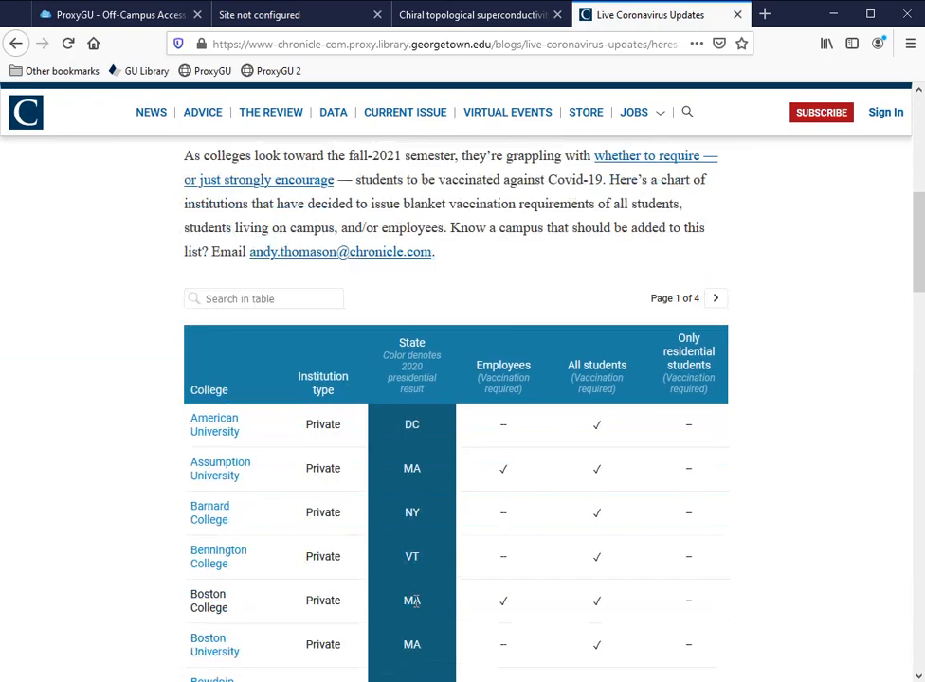
{"action": "left_click", "coordinate": [114, 16]}
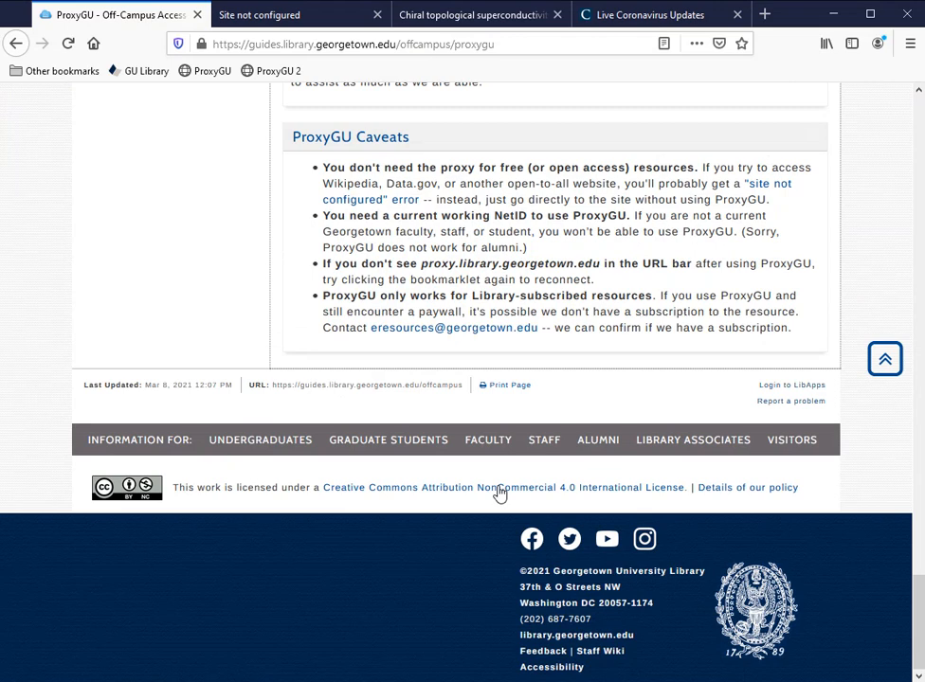
{"action": "mouse_move", "coordinate": [375, 343]}
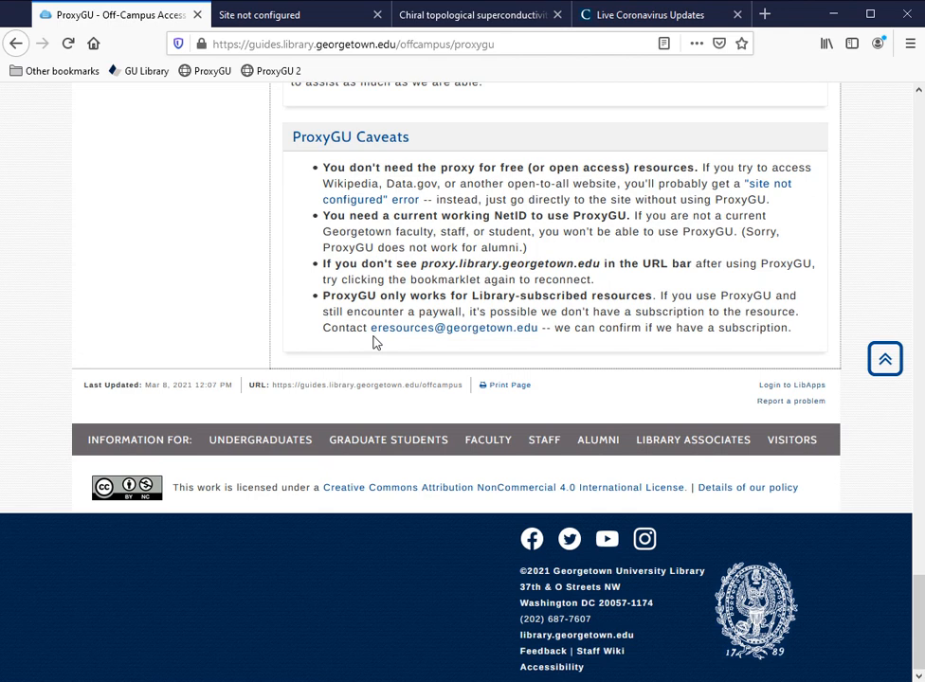